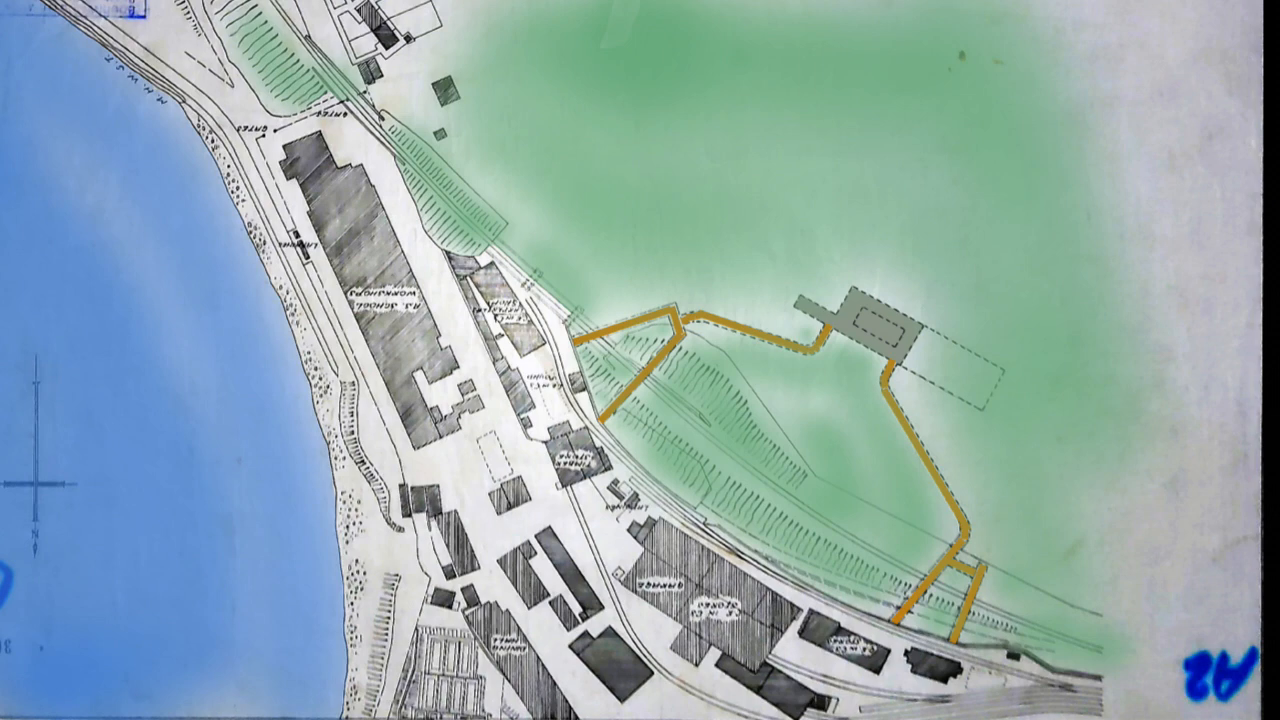
scroll("down", 3)
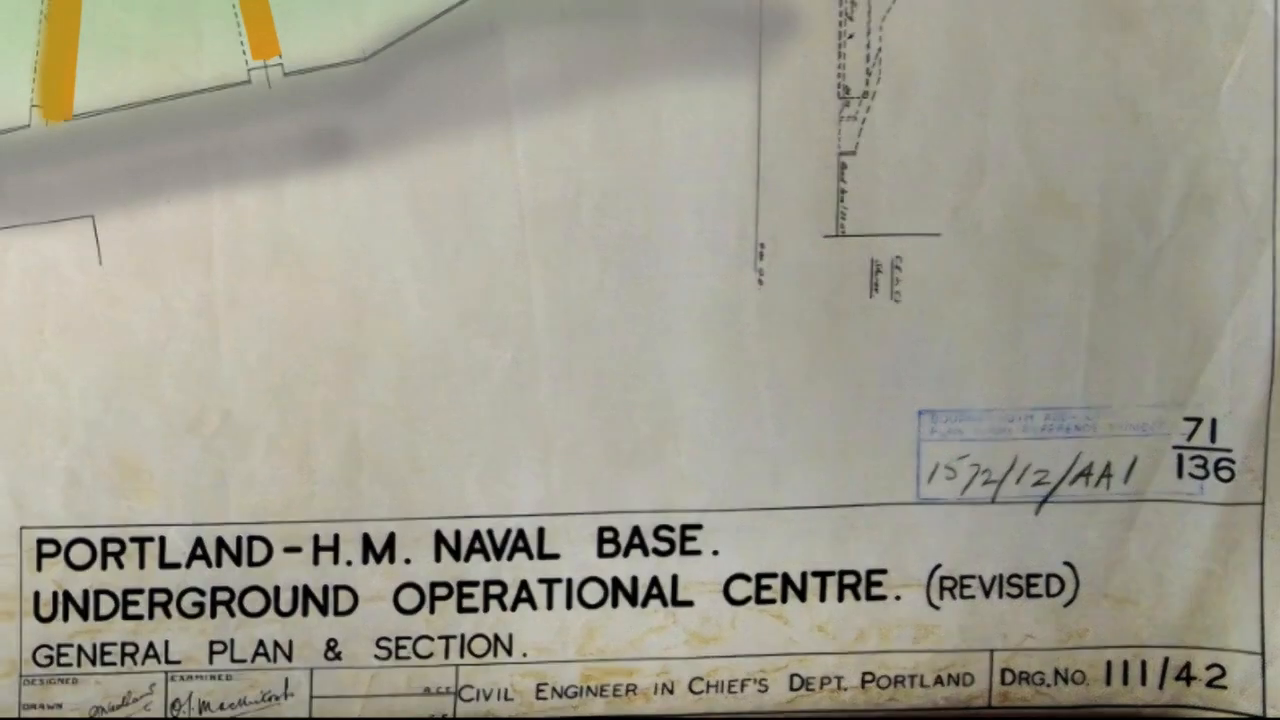